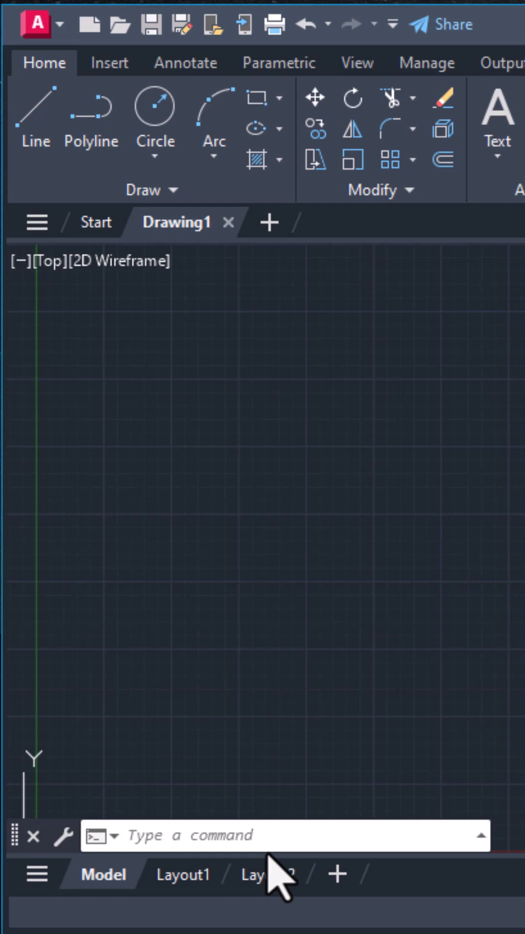
Step: Start the APPLOAD command from the blank drawing's command line
type("a")
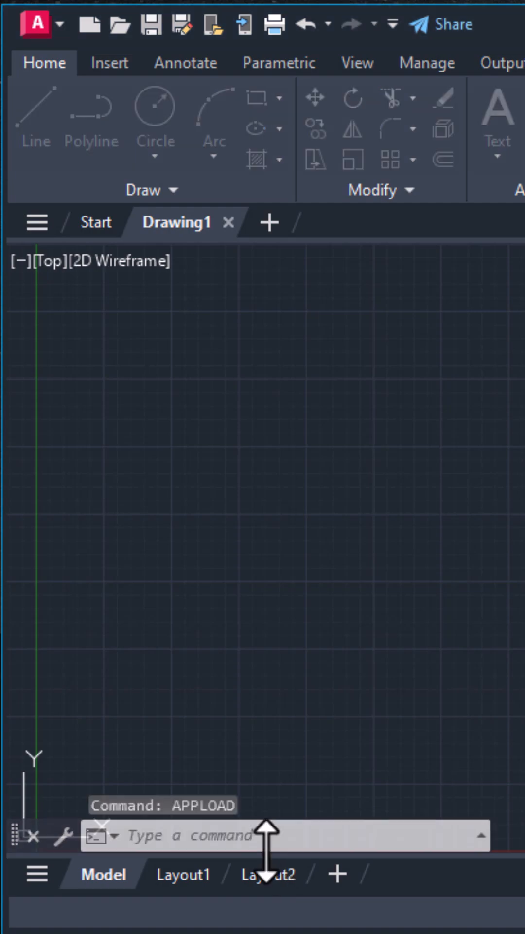
Step: Load Noozzle Table.lsp, close the loader, then rerun APPLOAD to reopen Load/Unload Applications
left_click(484, 479)
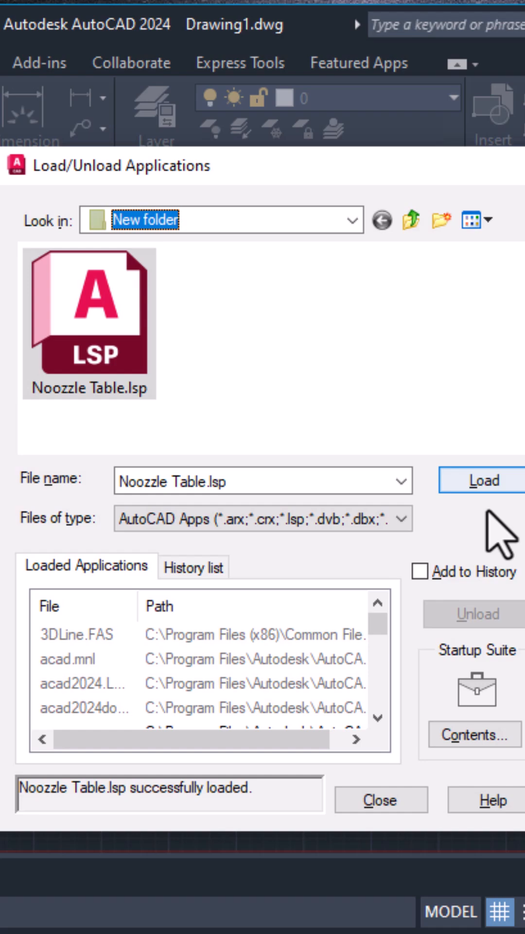
left_click(381, 800)
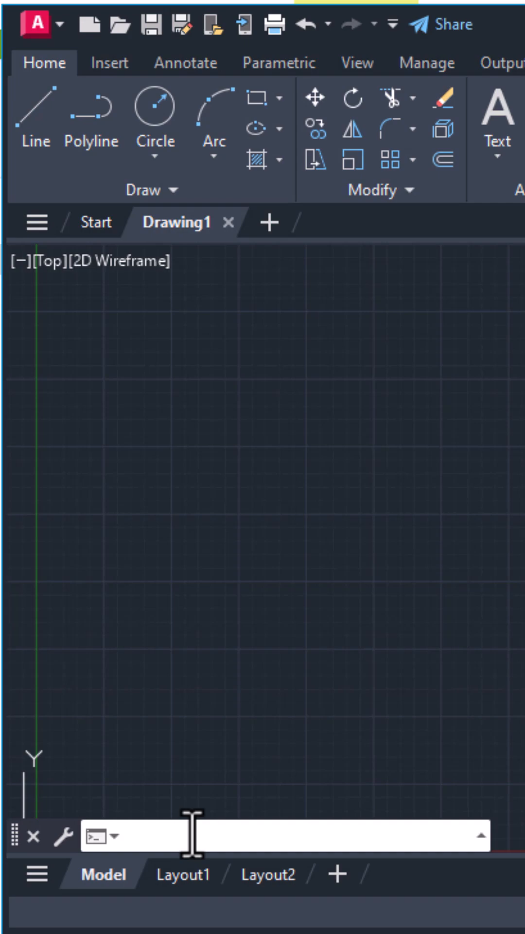
type("APPLOAD")
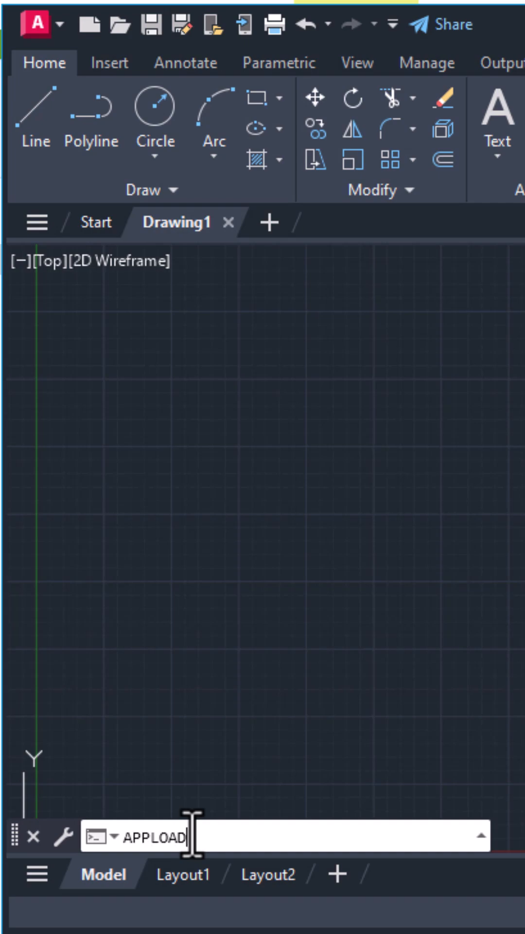
key("Enter")
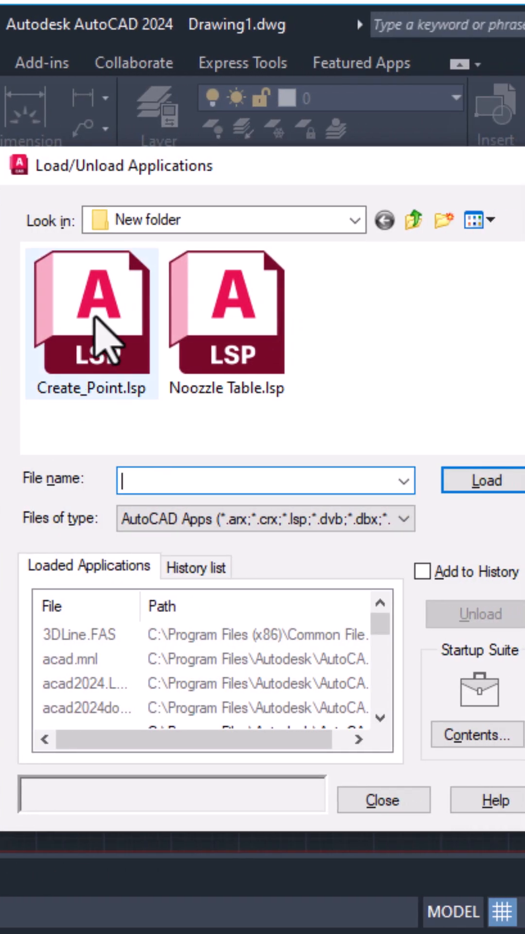
Step: Select Create_Point.lsp in Load/Unload Applications and load it
left_click(484, 480)
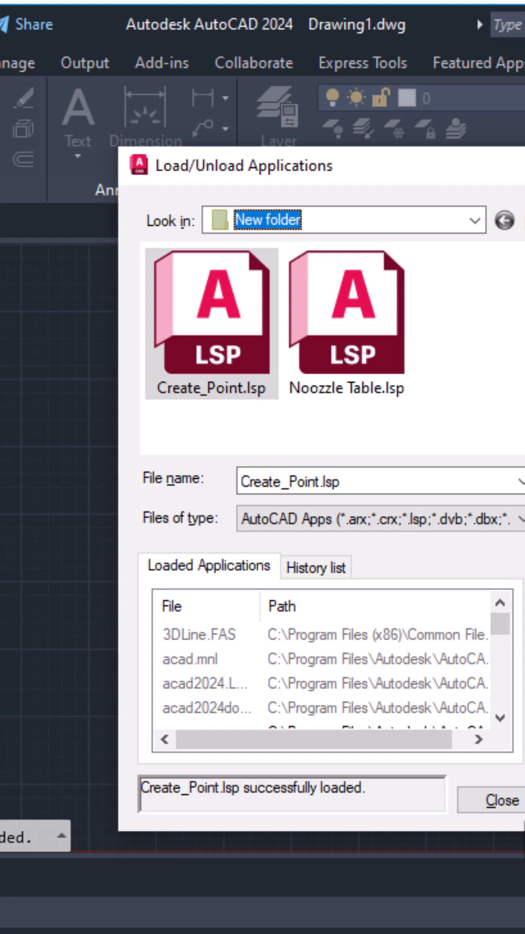
left_click(501, 801)
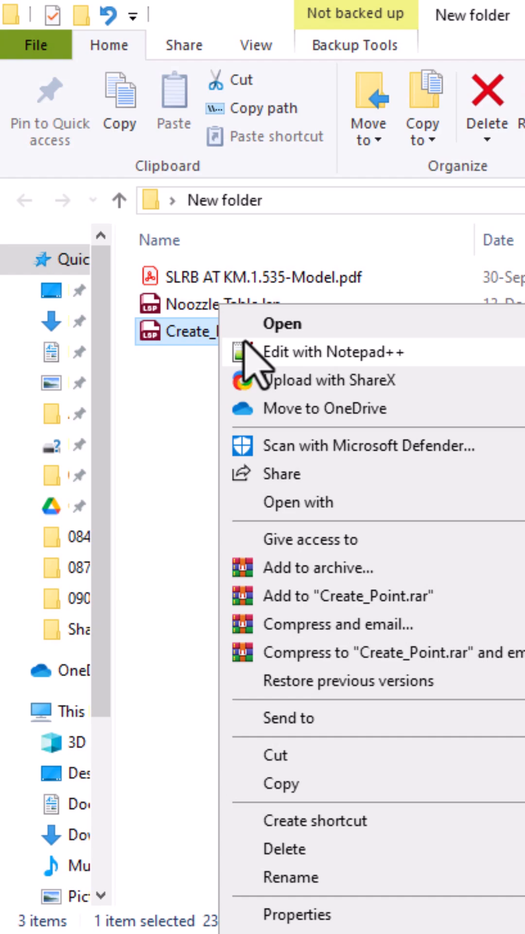
Step: Open Create_Point.lsp with Notepad via the file's Open with menu
left_click(298, 502)
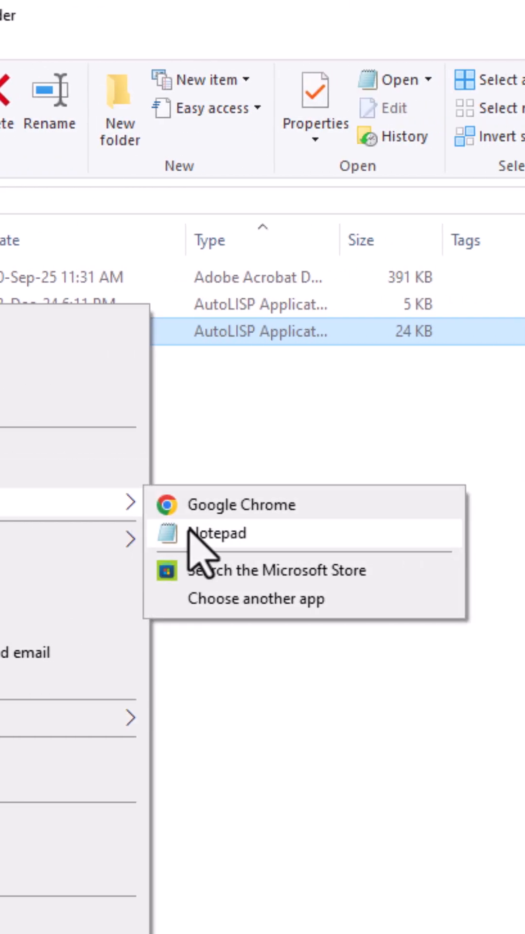
left_click(216, 532)
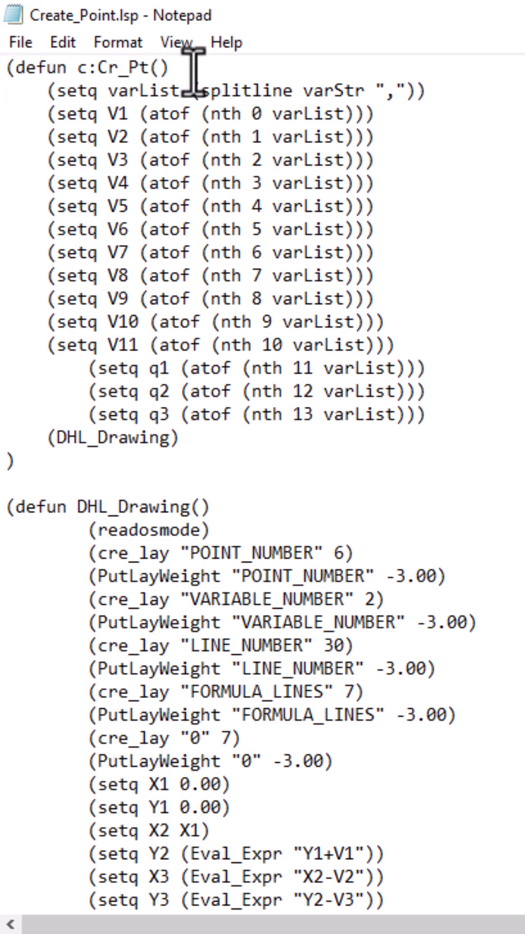
Step: Select the command name Cr_Pt after (defun c: on the first line
double_click(113, 67)
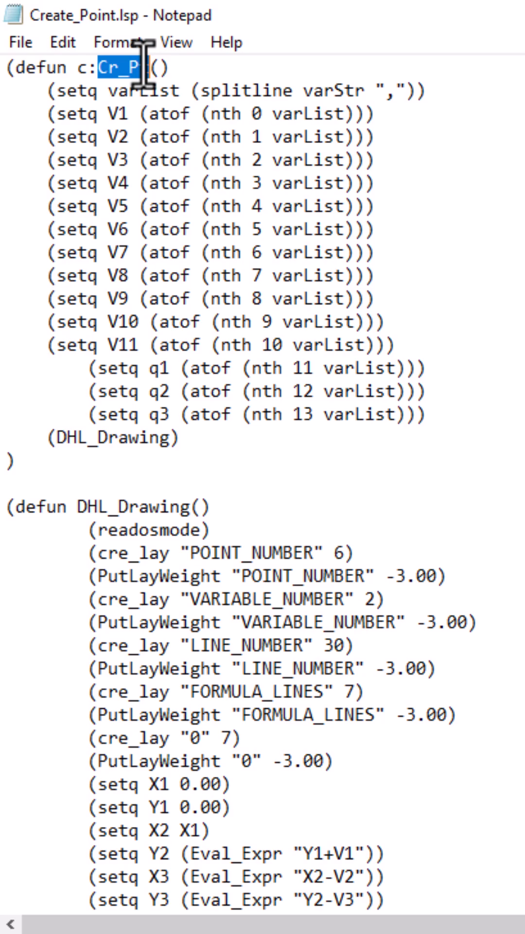
type("t")
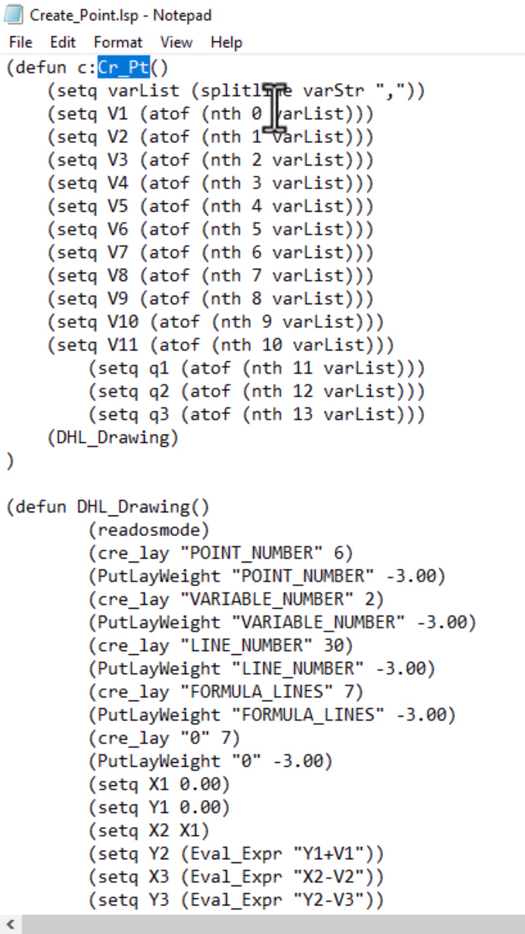